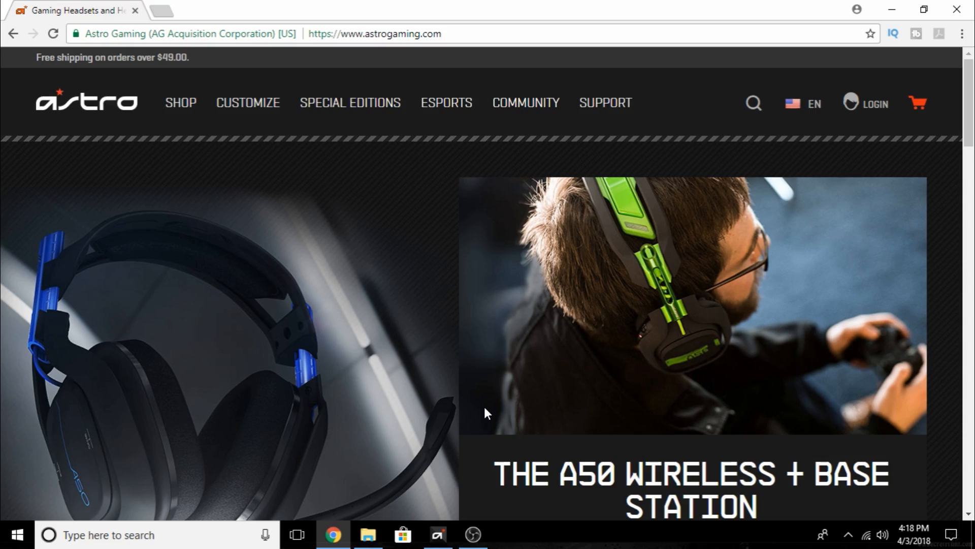
- Navigate from the Astro Gaming home page to its Support page
click(604, 103)
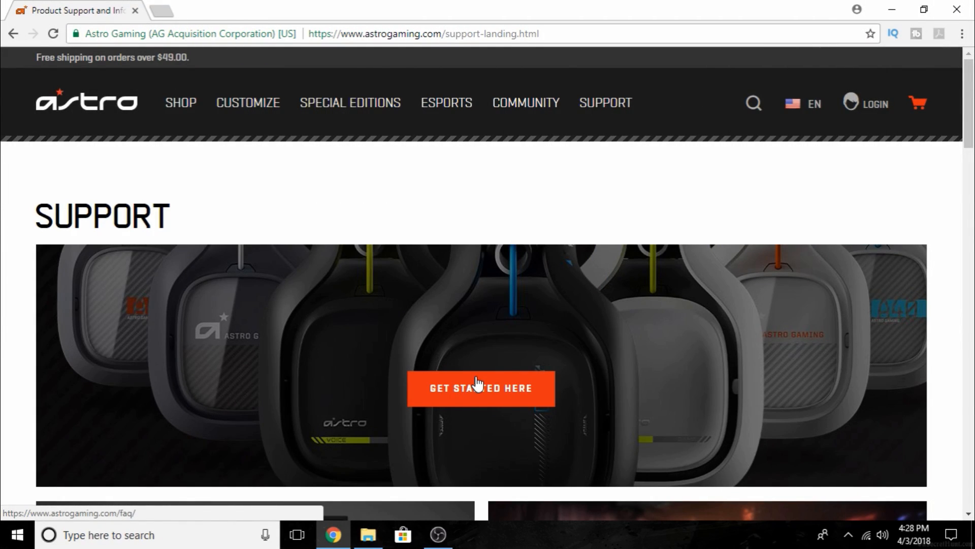
mouse_move(658, 123)
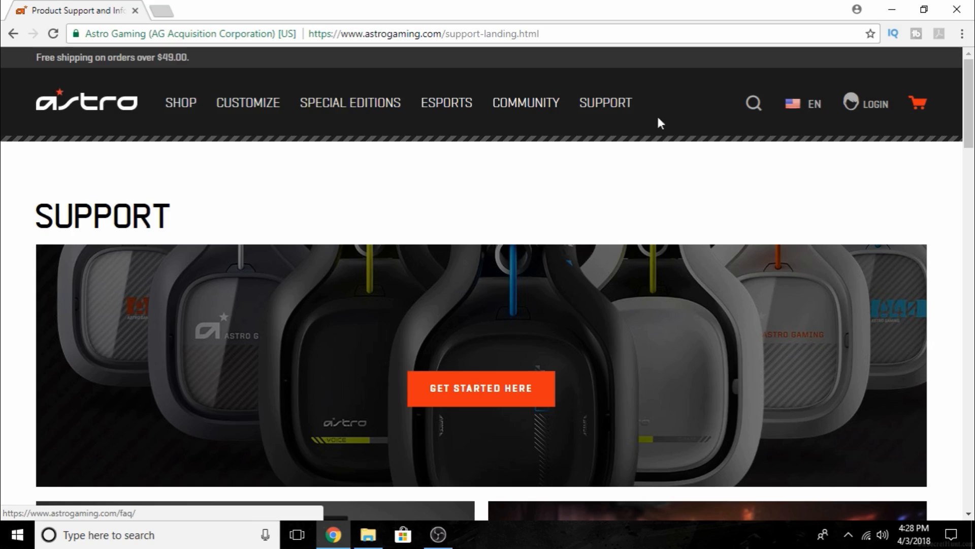
- Scroll to the Software section with A50 Gen 3 Base Station PC/Mac downloads
scroll(down, 3)
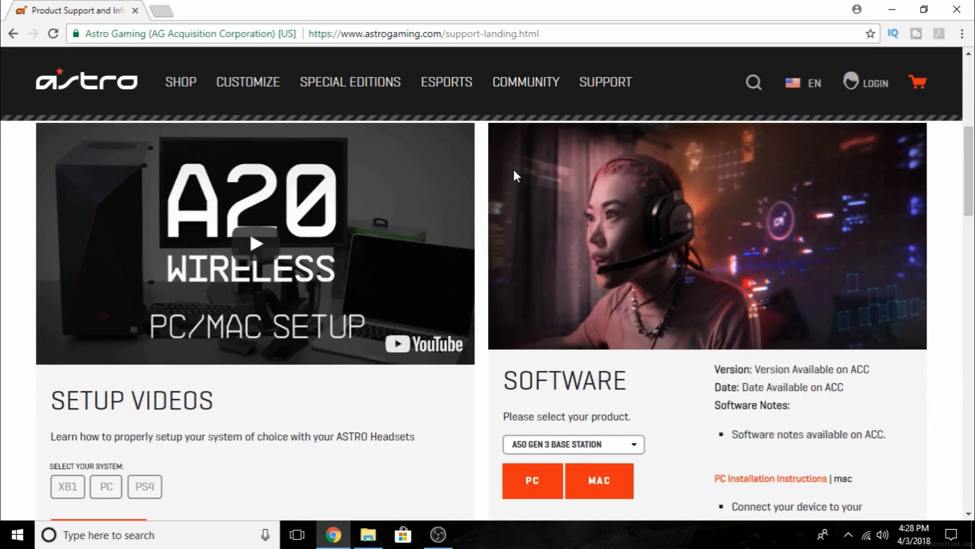
scroll(down, 3)
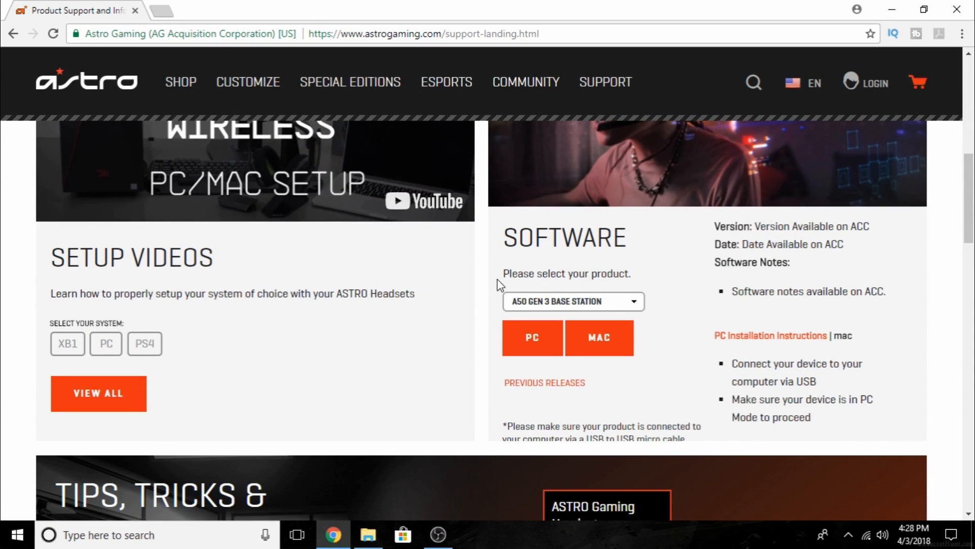
mouse_move(577, 316)
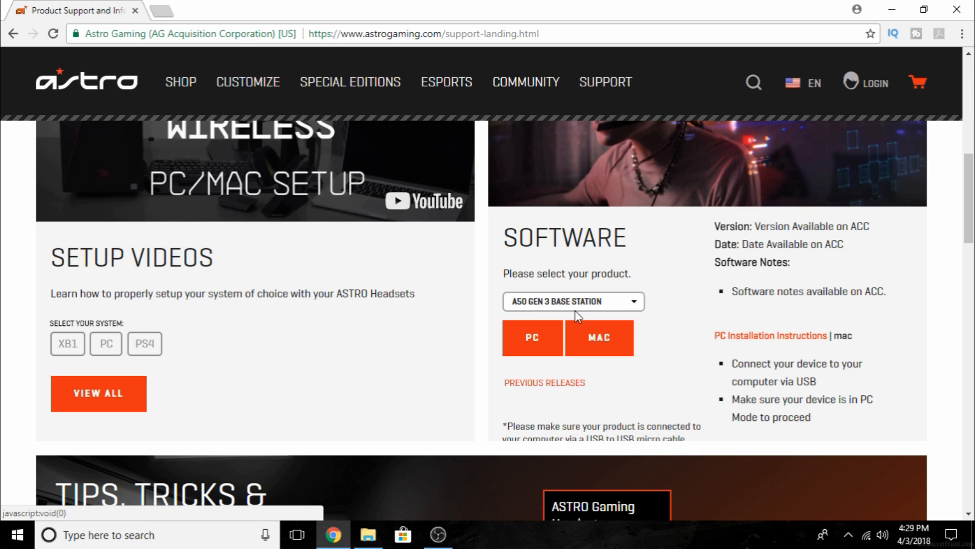
mouse_move(530, 338)
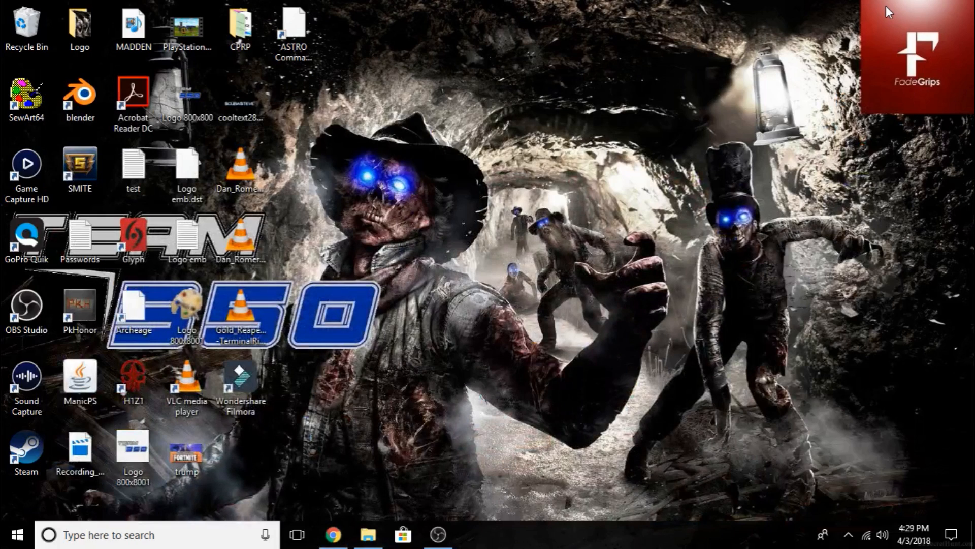
mouse_move(588, 102)
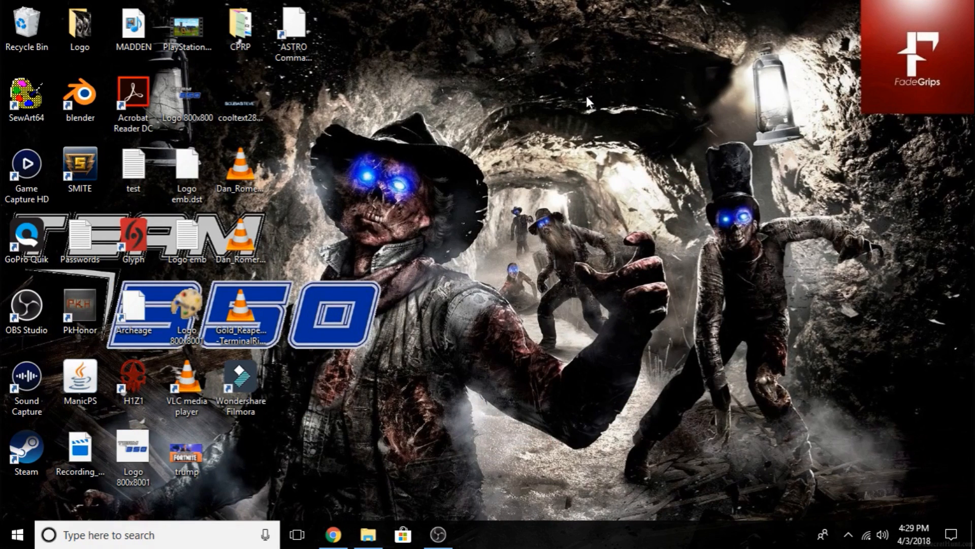
mouse_move(443, 74)
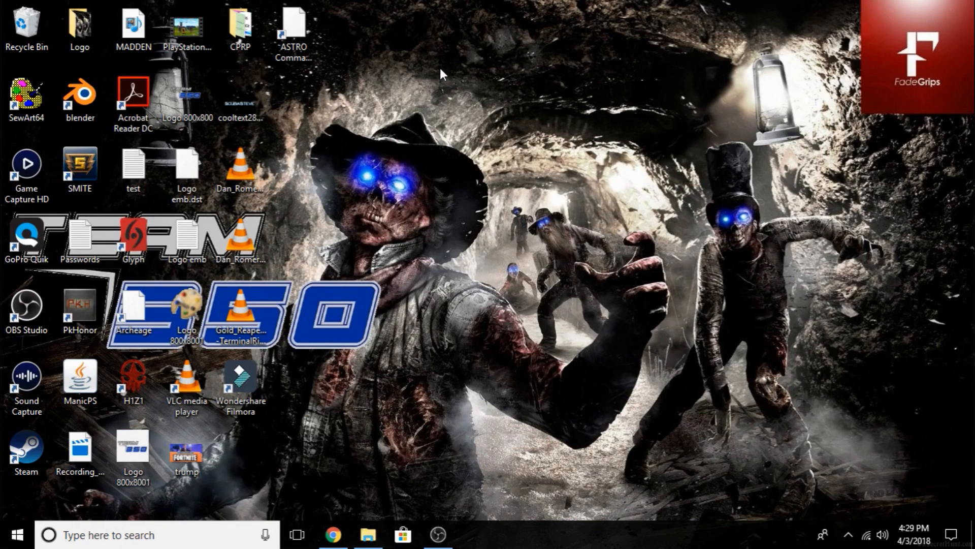
mouse_move(454, 85)
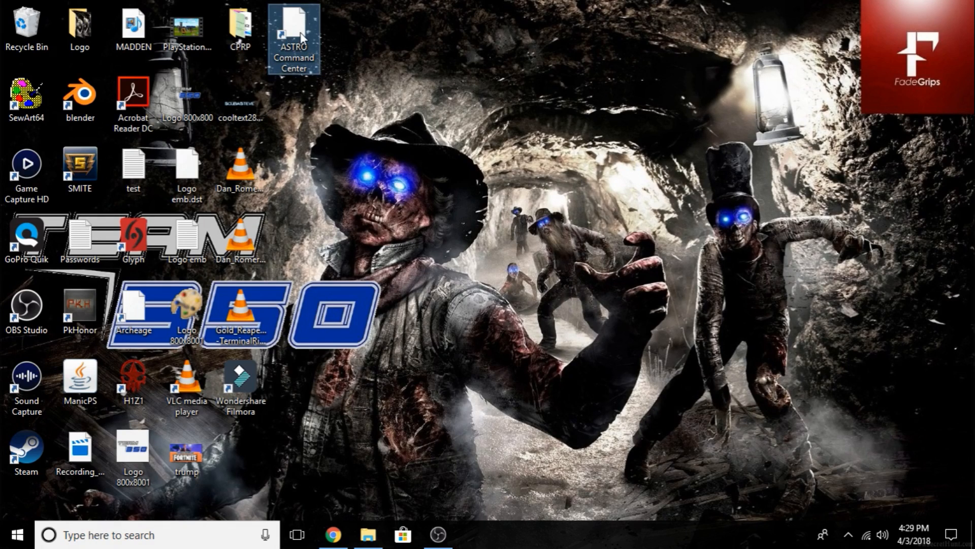
- Launch ASTRO Command Center from its desktop shortcut to show the connected A50 Wireless
double_click(293, 32)
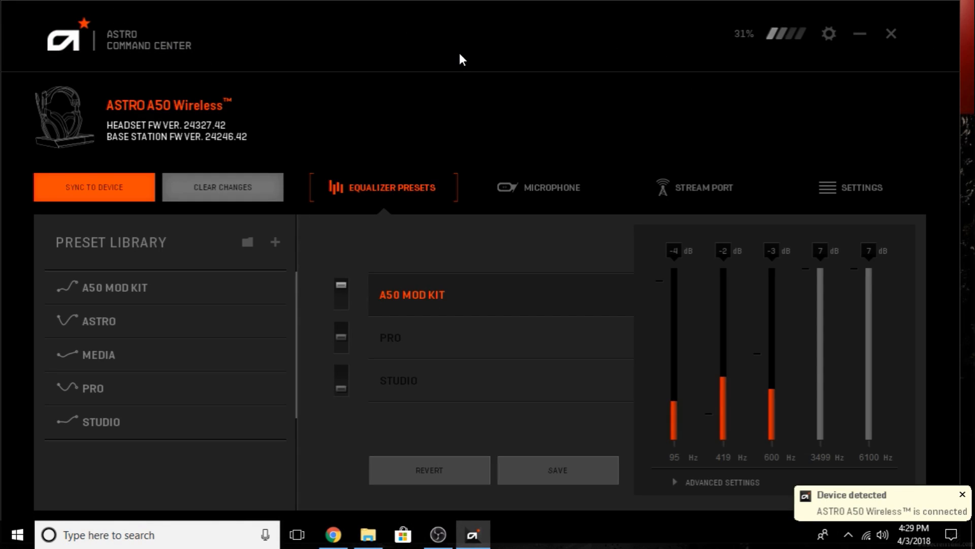
mouse_move(505, 248)
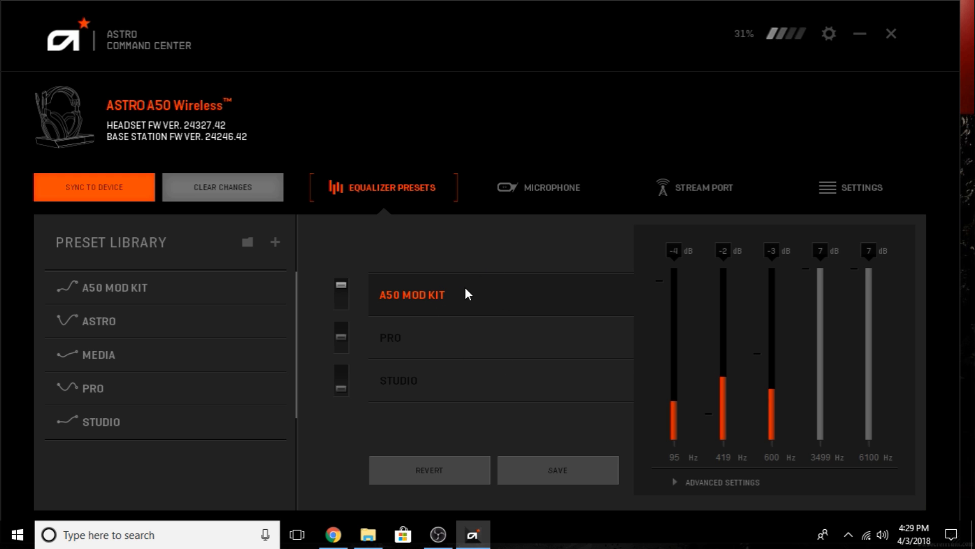
mouse_move(450, 347)
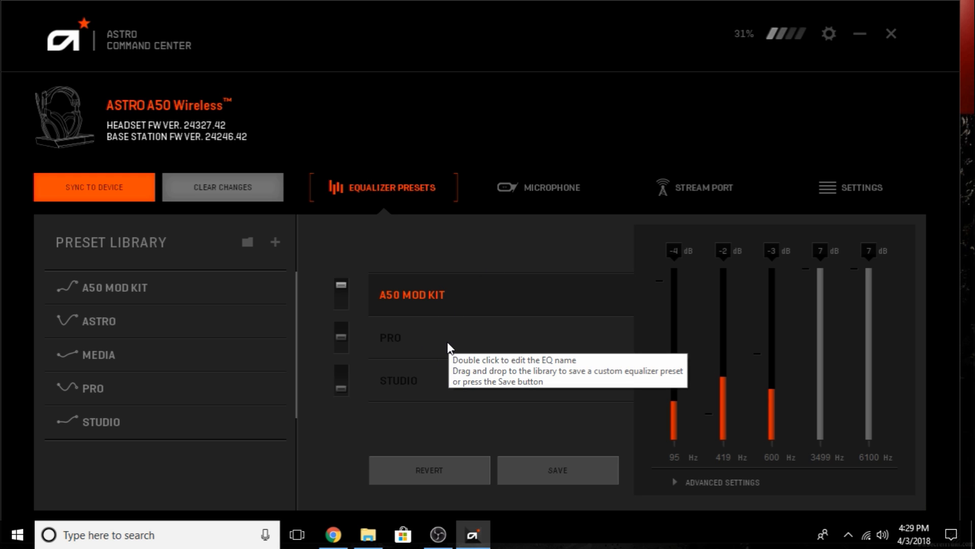
mouse_move(436, 243)
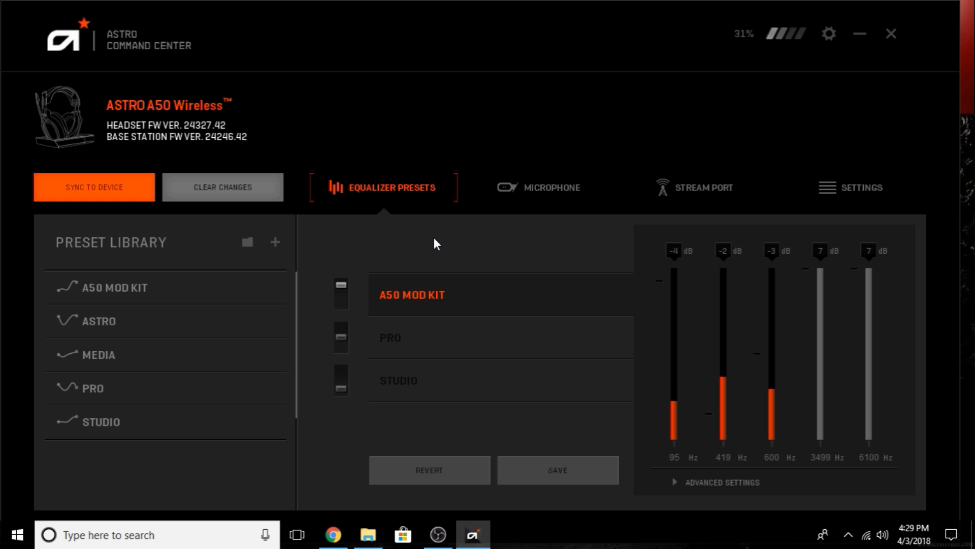
mouse_move(471, 309)
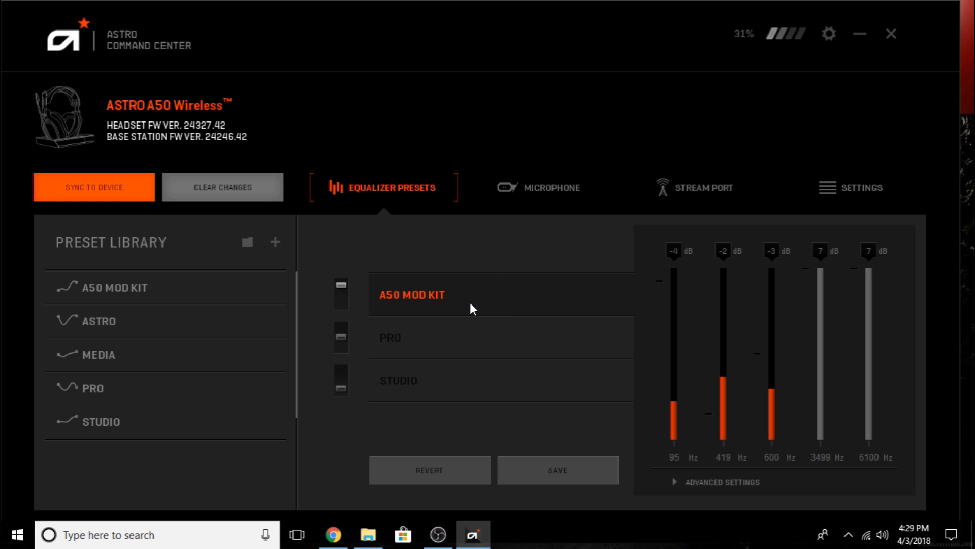
mouse_move(396, 339)
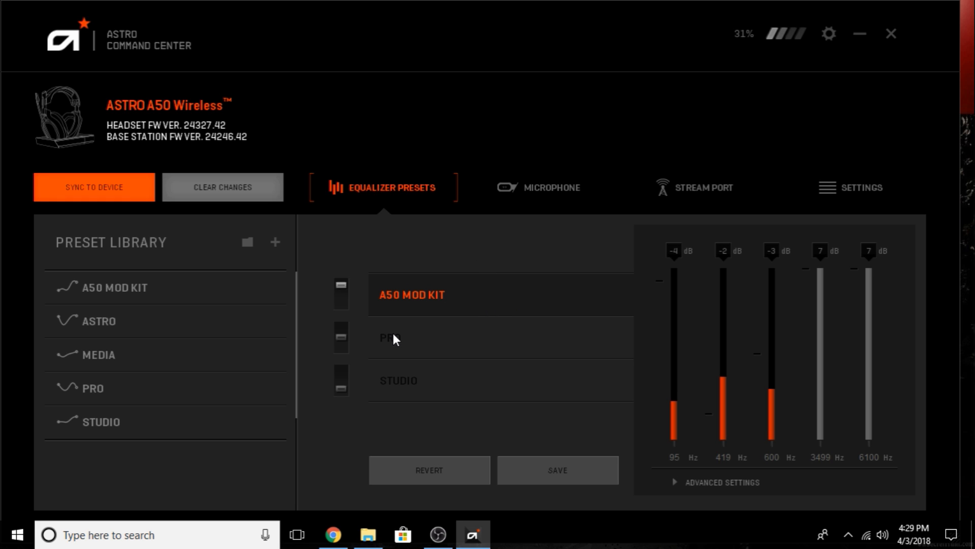
mouse_move(445, 308)
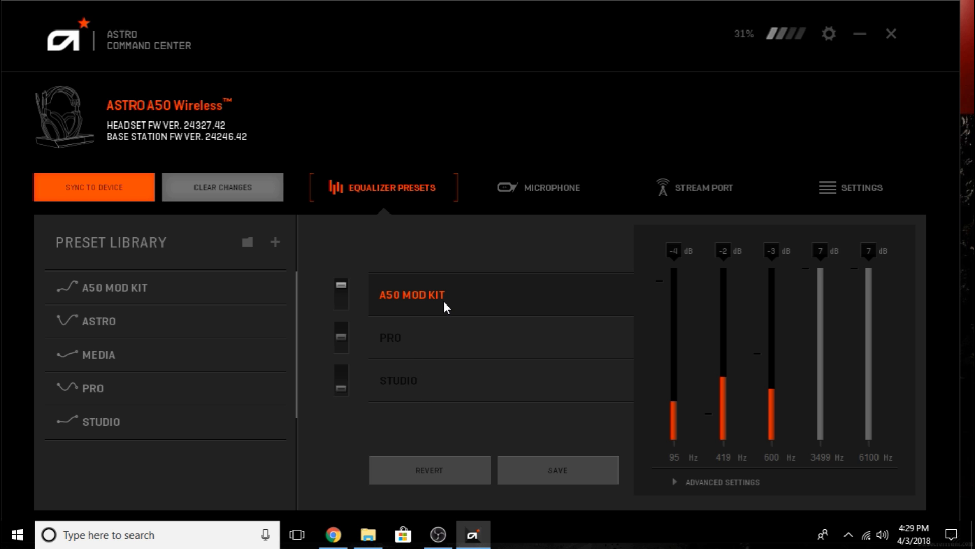
mouse_move(445, 299)
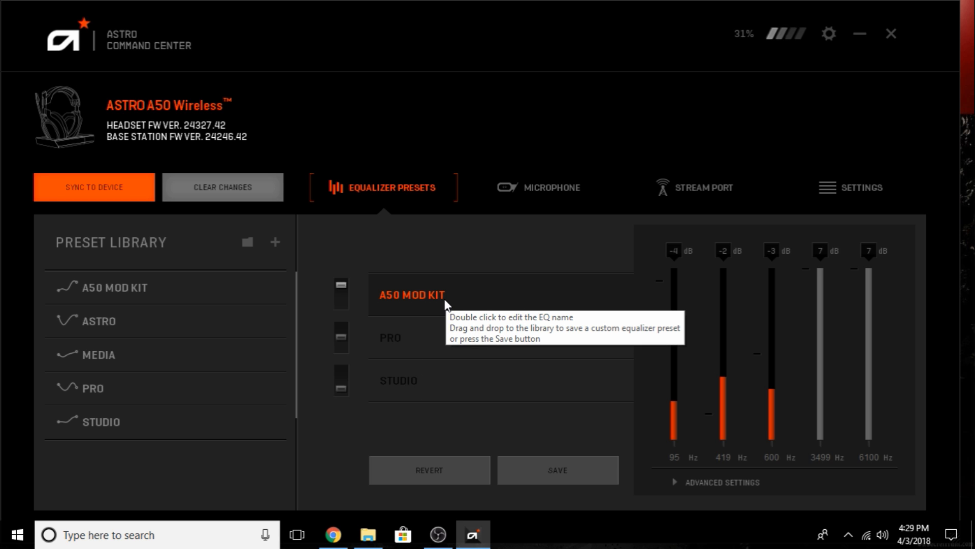
mouse_move(419, 260)
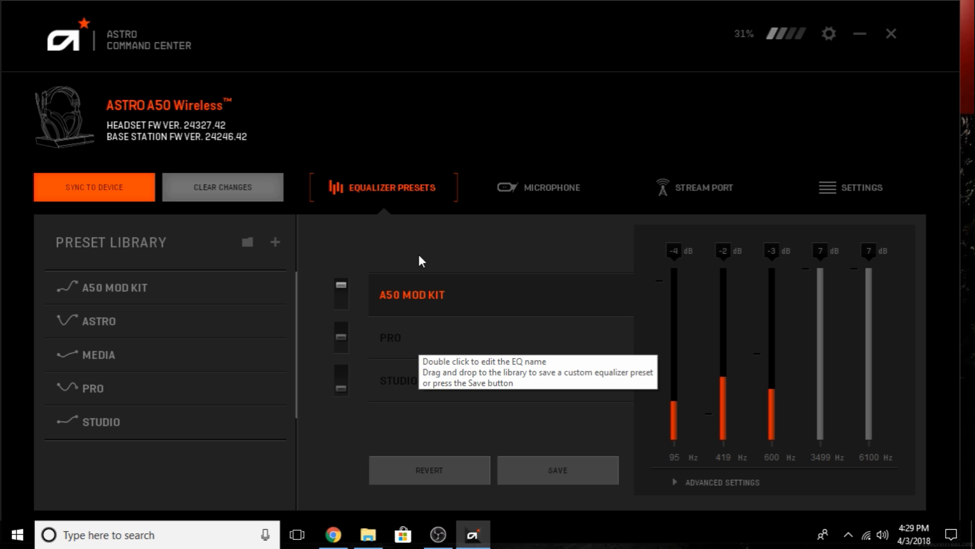
mouse_move(442, 244)
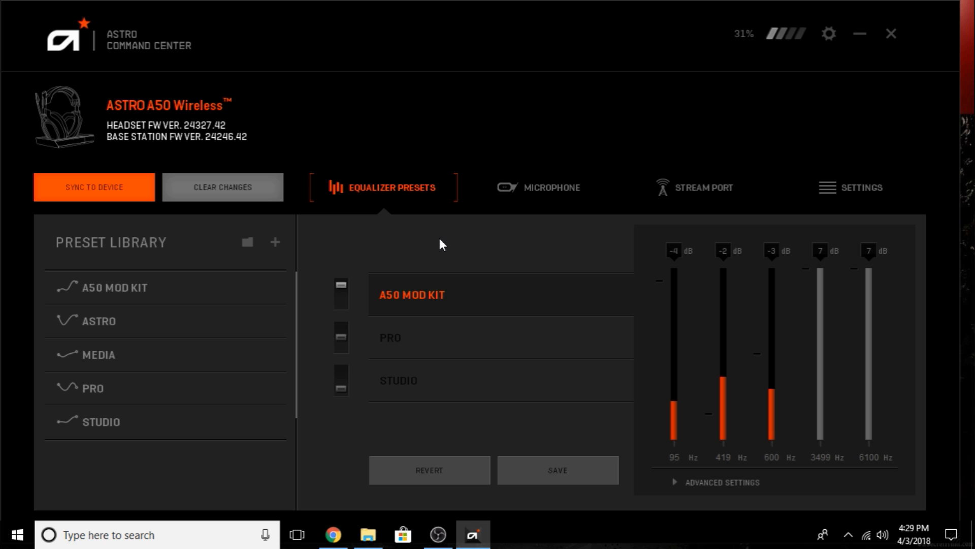
mouse_move(428, 387)
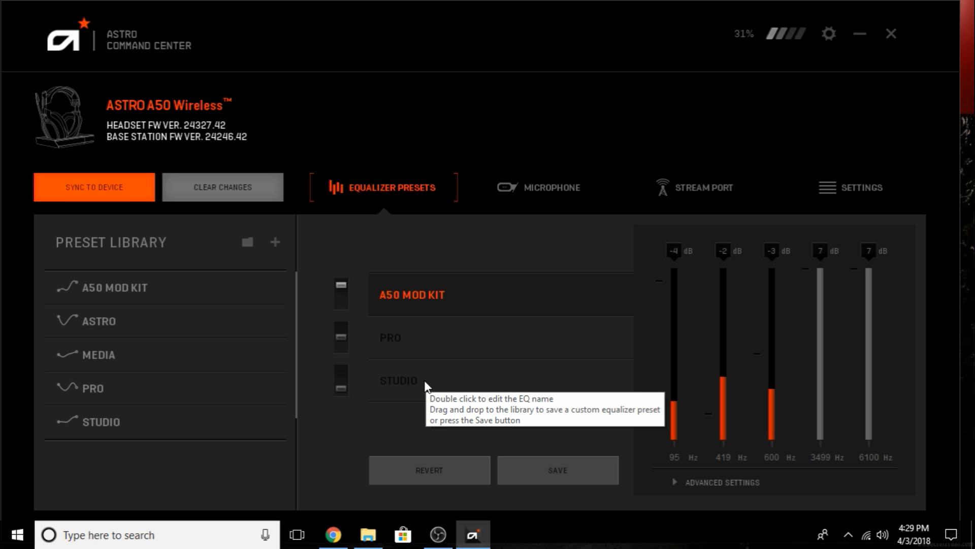
mouse_move(398, 131)
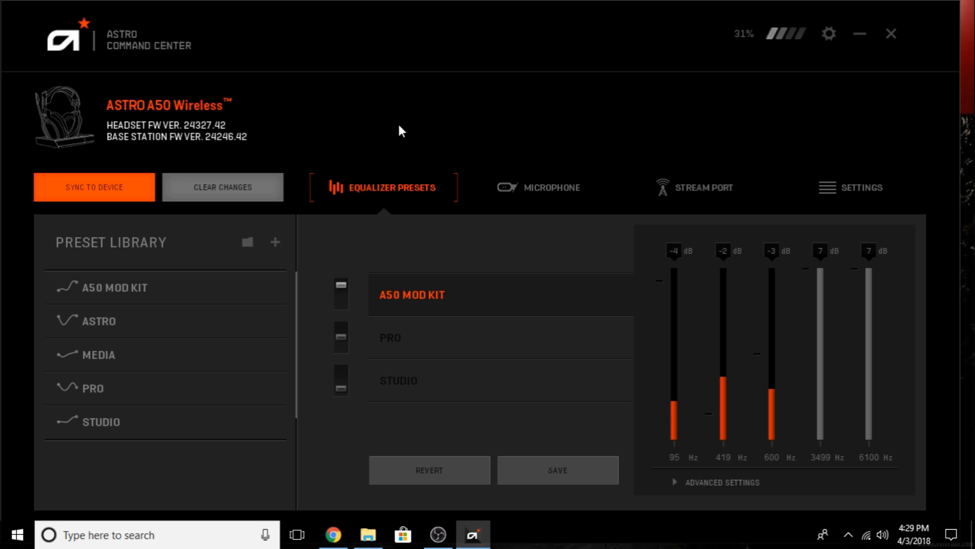
mouse_move(470, 121)
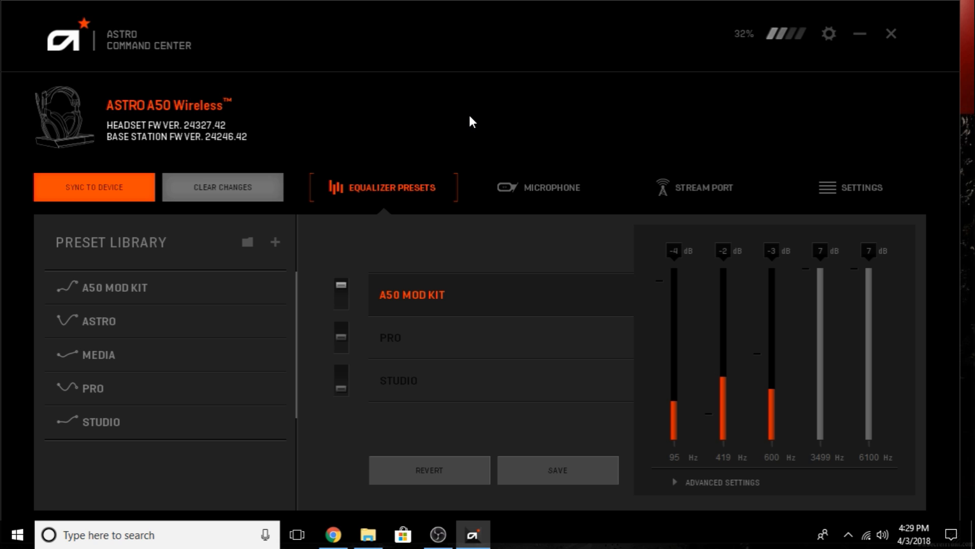
mouse_move(398, 127)
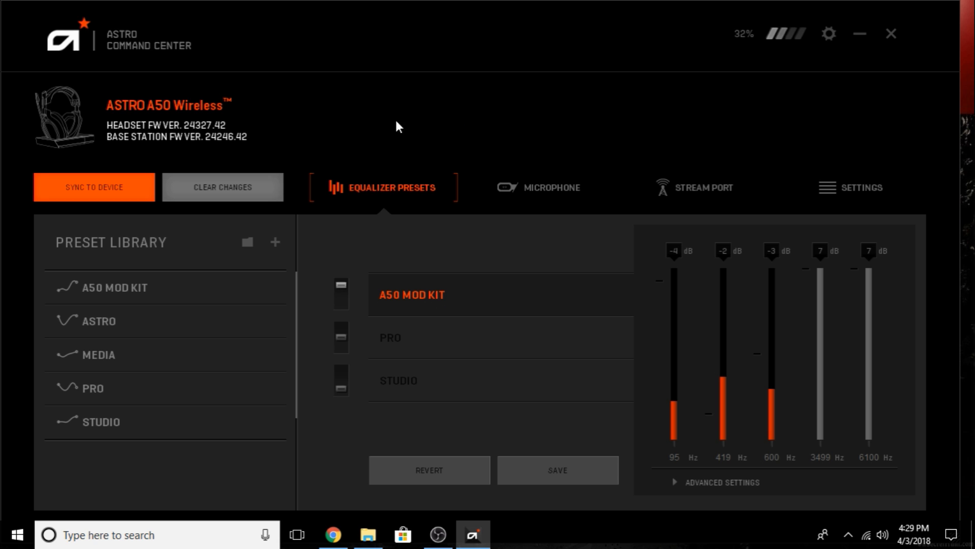
mouse_move(225, 162)
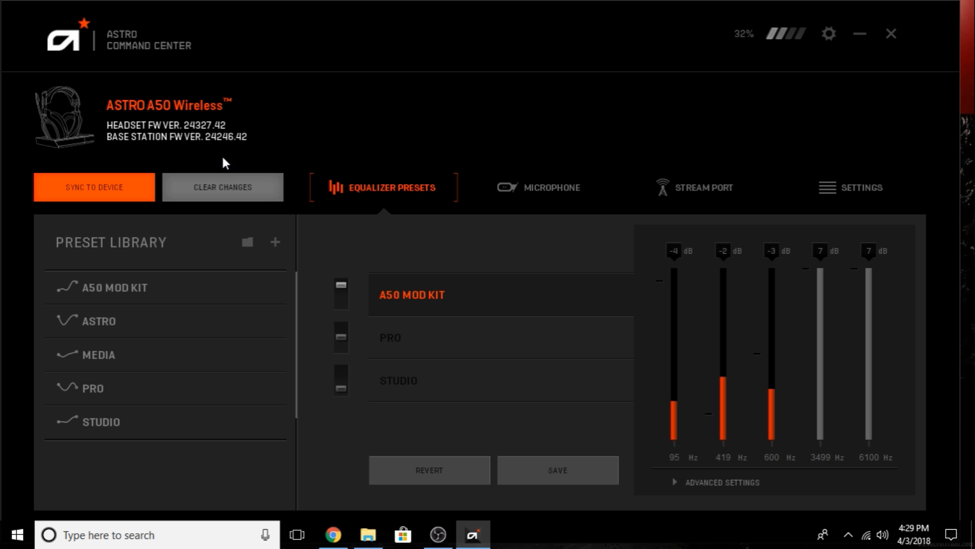
mouse_move(230, 137)
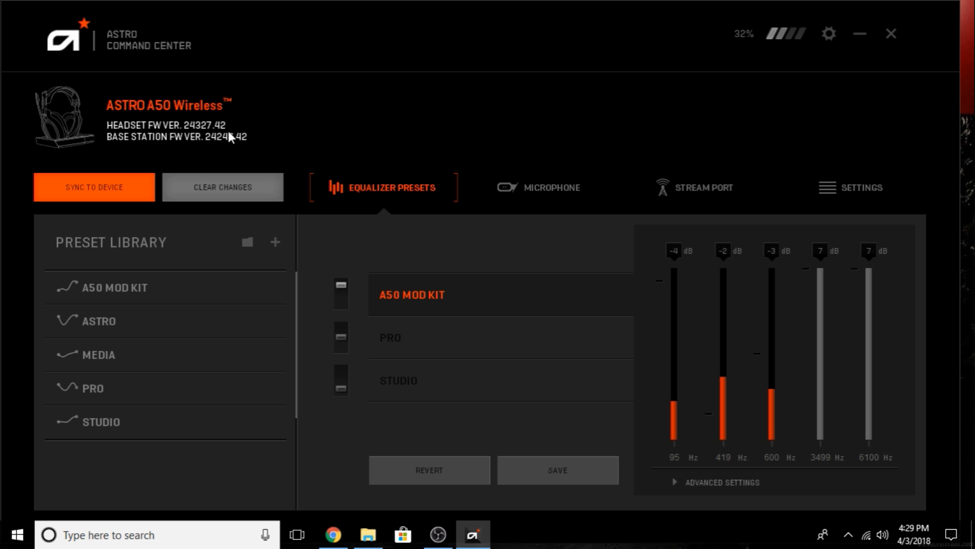
mouse_move(346, 119)
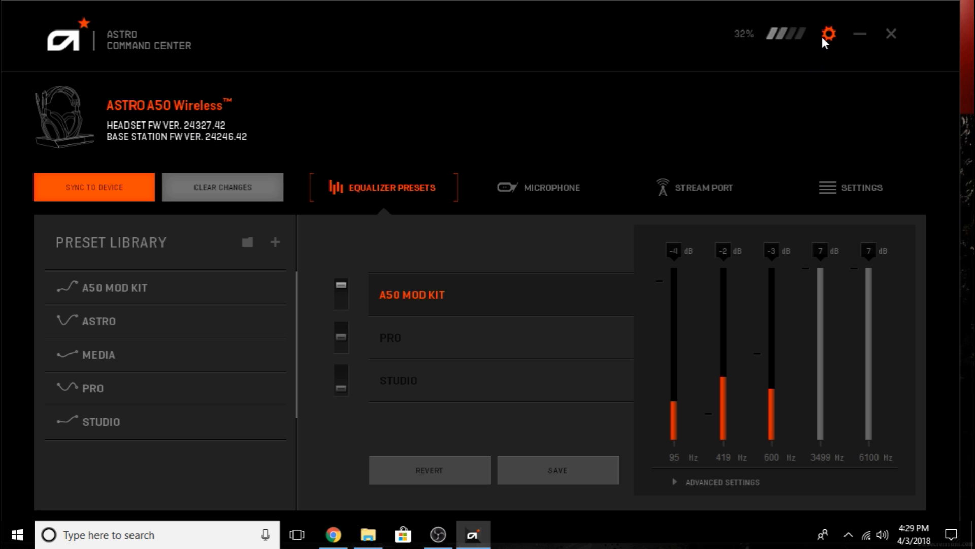
click(827, 33)
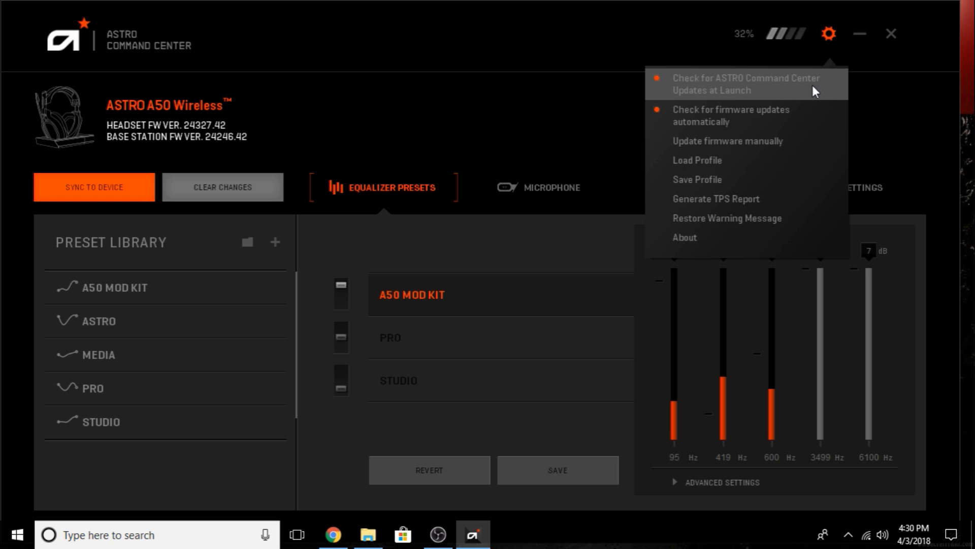
mouse_move(771, 95)
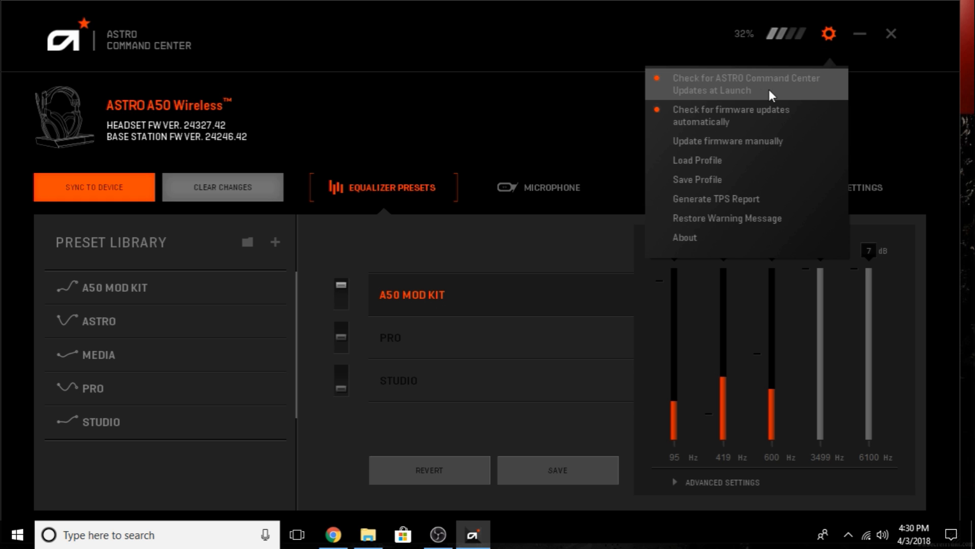
mouse_move(814, 116)
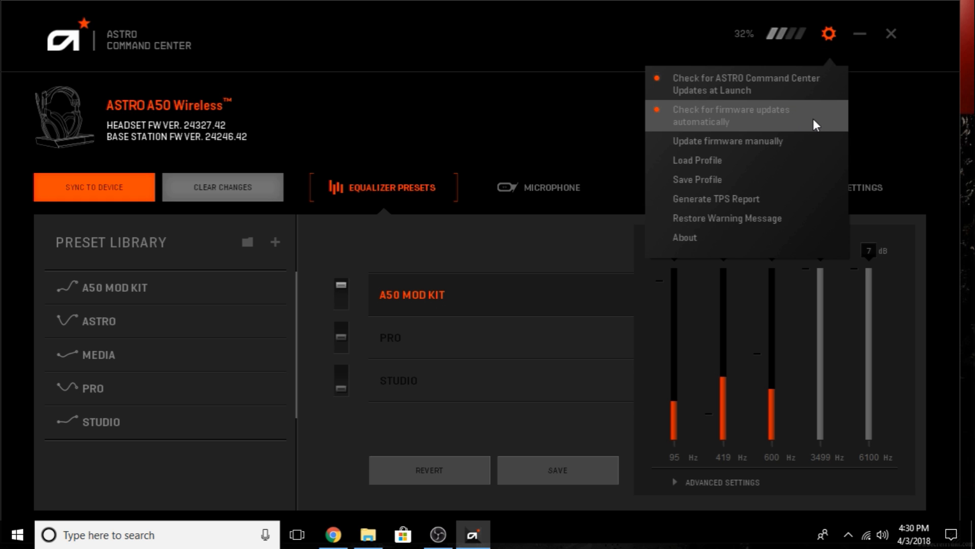
mouse_move(802, 120)
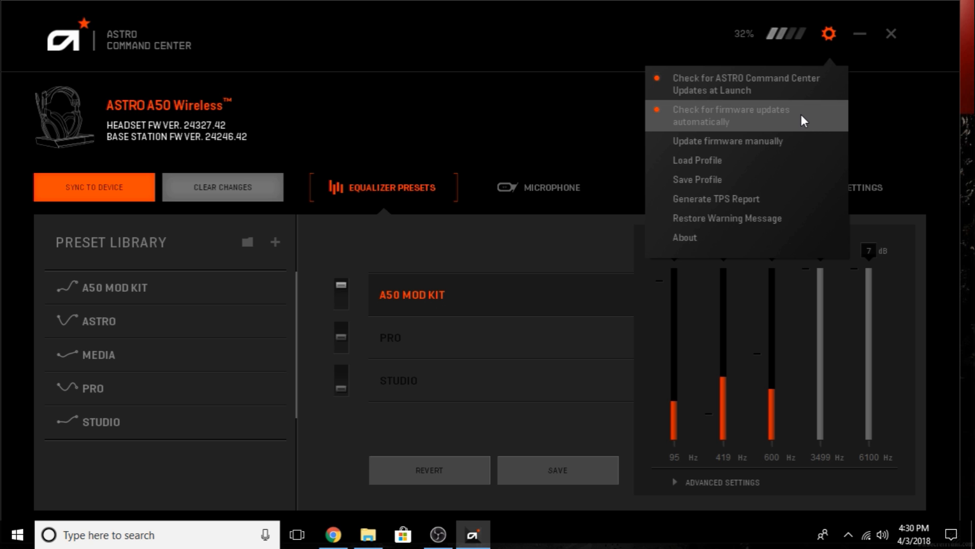
mouse_move(783, 157)
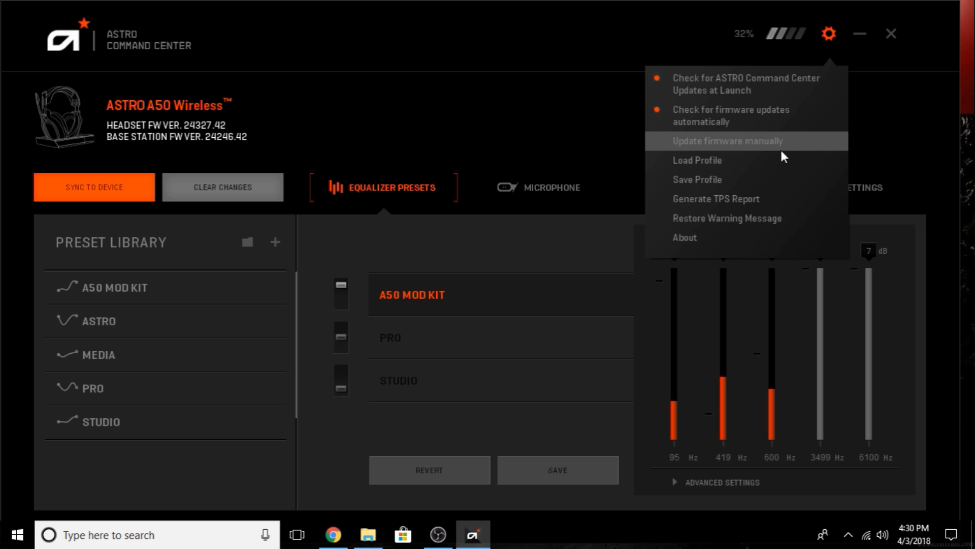
mouse_move(802, 146)
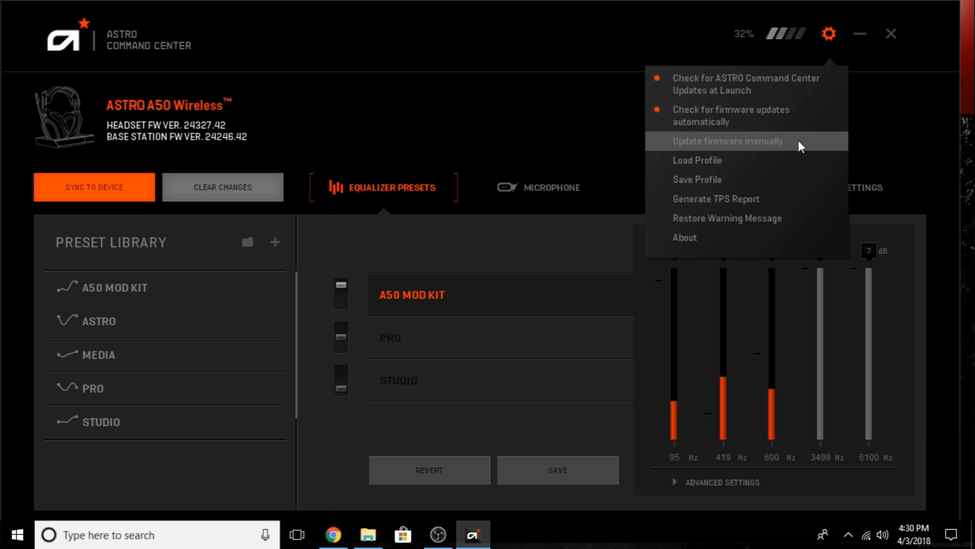
mouse_move(452, 146)
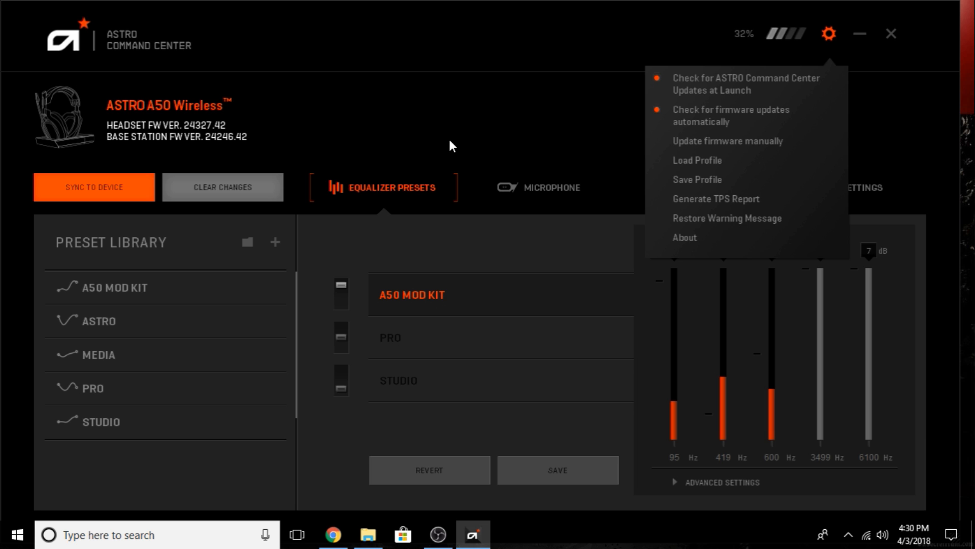
- Load A50 MOD KIT into the first EQ slot and dismiss the headset-position warning
click(422, 299)
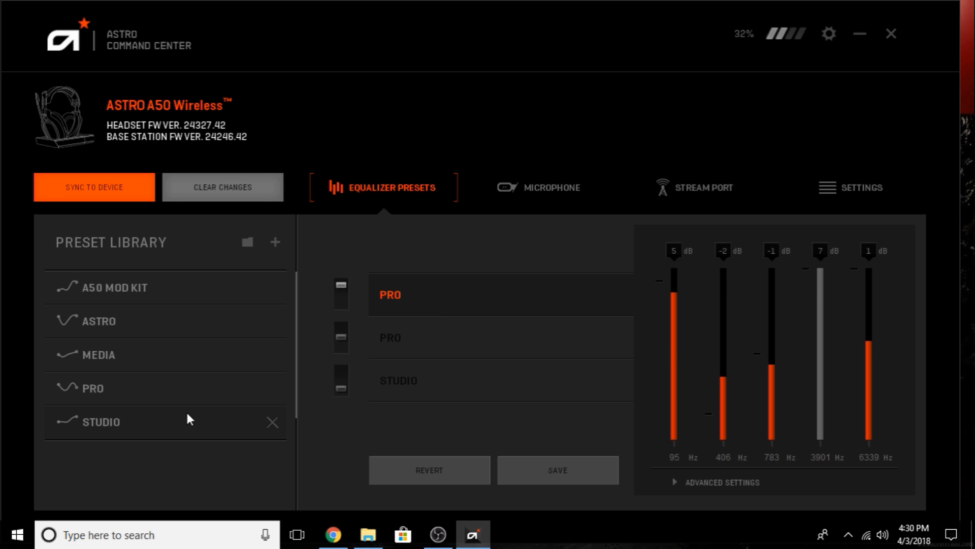
click(117, 287)
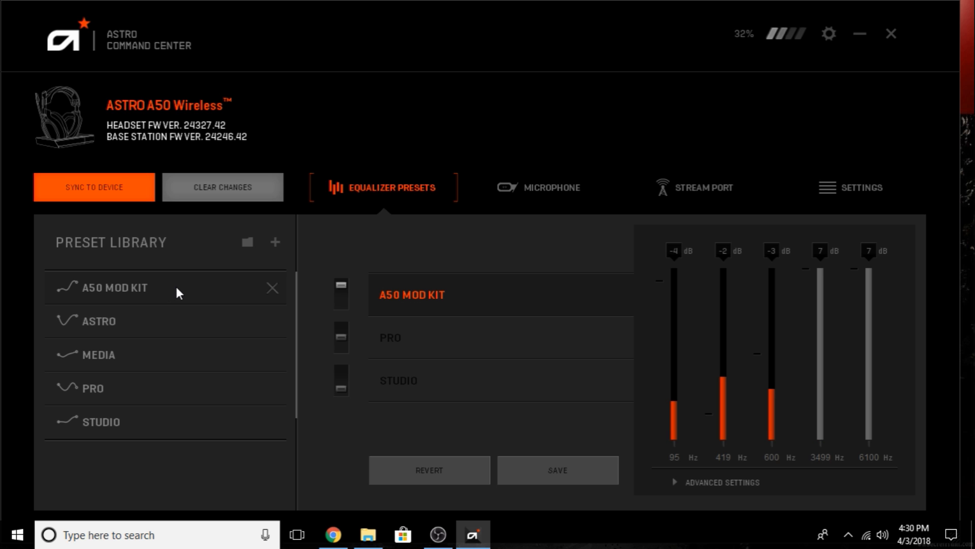
click(411, 295)
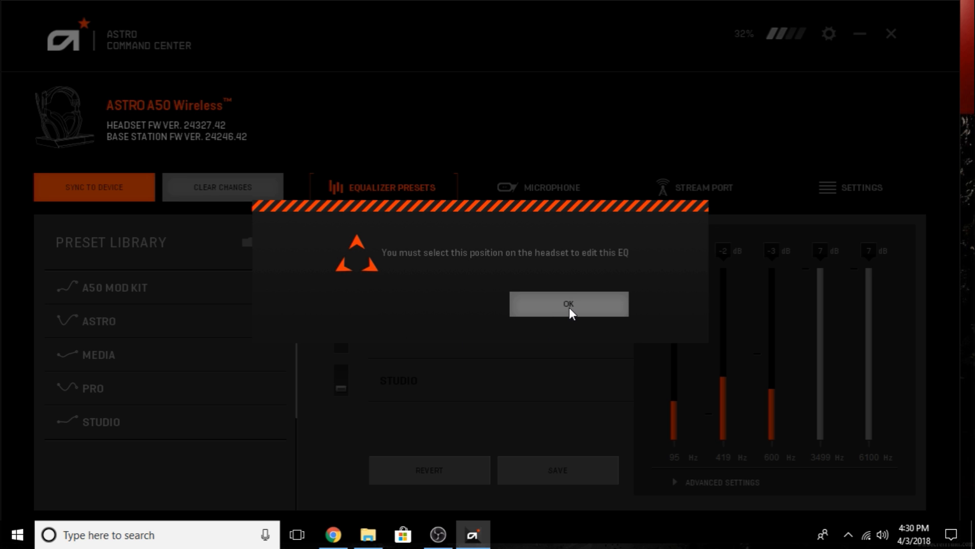
click(567, 303)
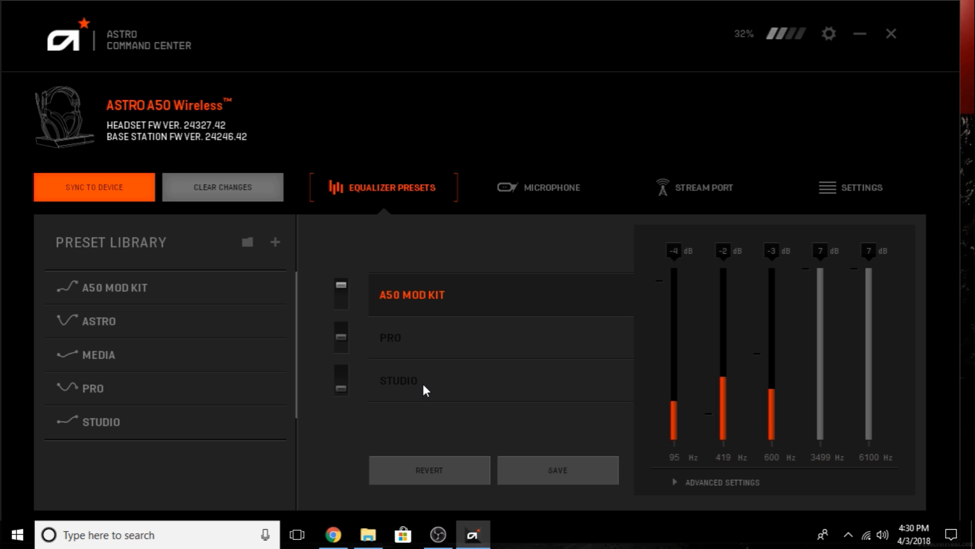
mouse_move(433, 372)
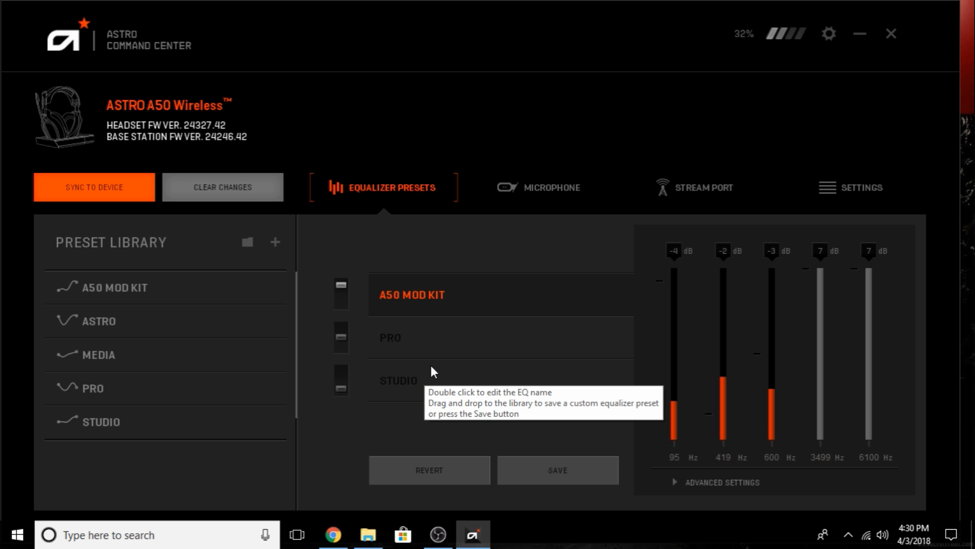
mouse_move(433, 365)
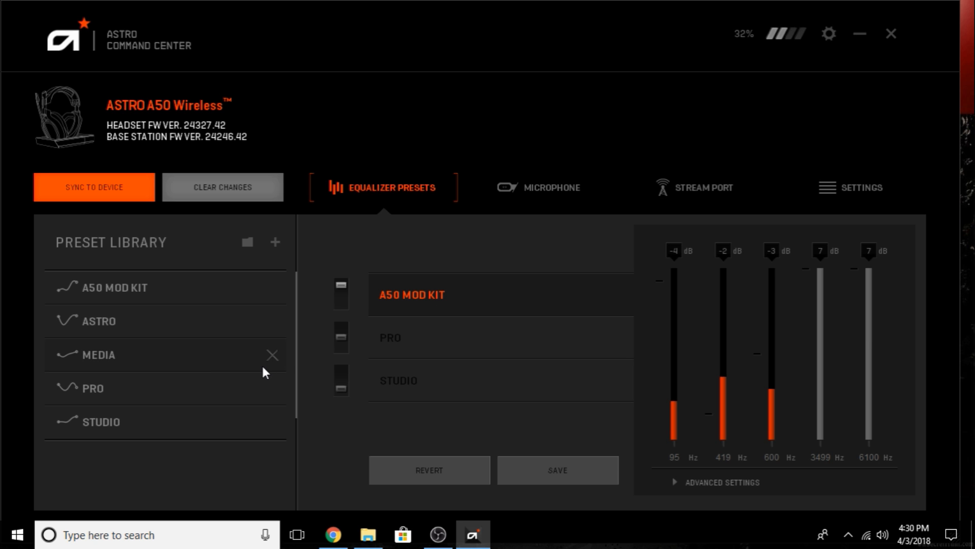
mouse_move(468, 281)
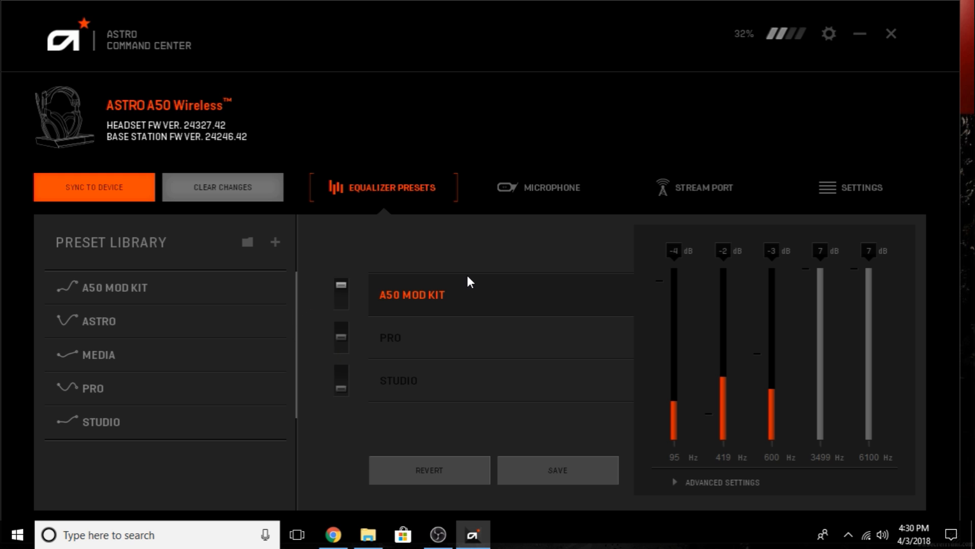
mouse_move(532, 267)
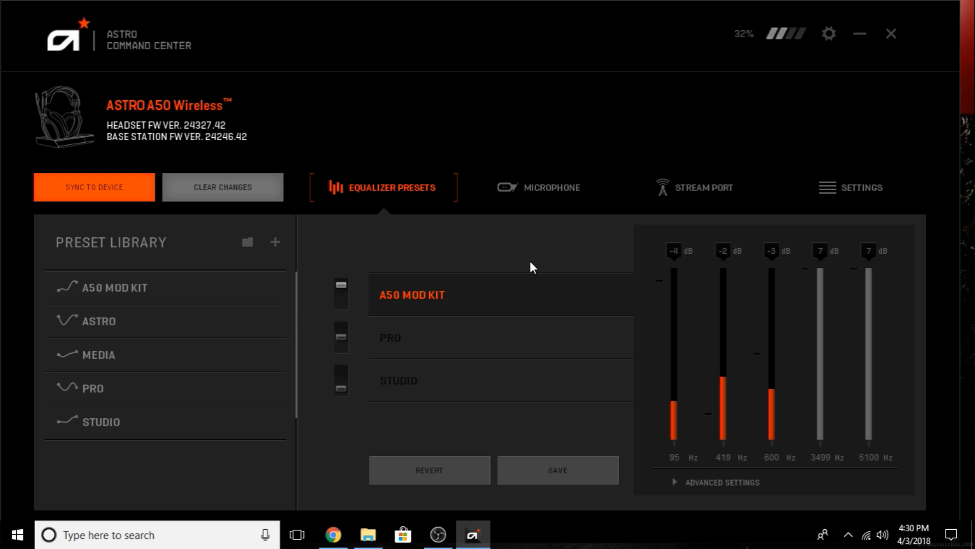
- Switch to Microphone settings and choose the Streaming noise gate with the Warm mic EQ
click(551, 186)
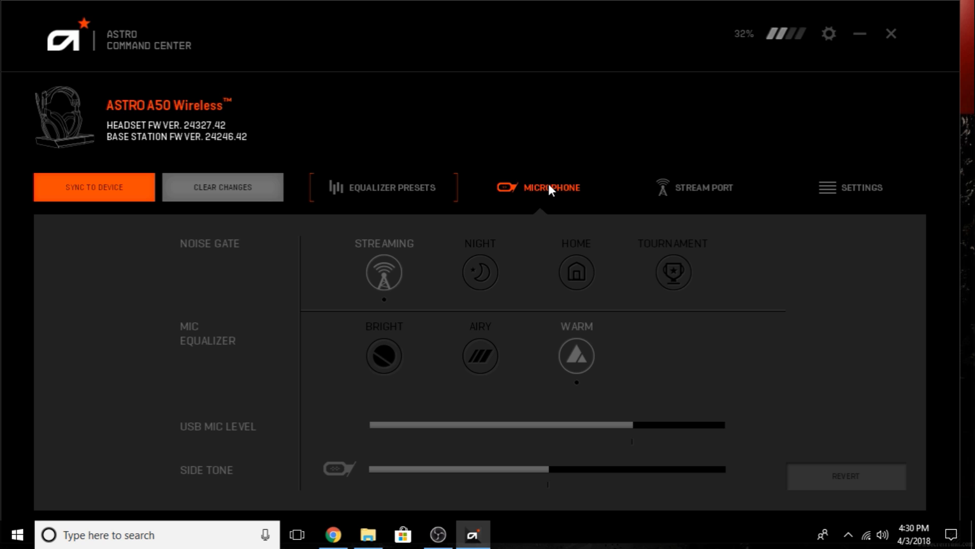
mouse_move(398, 269)
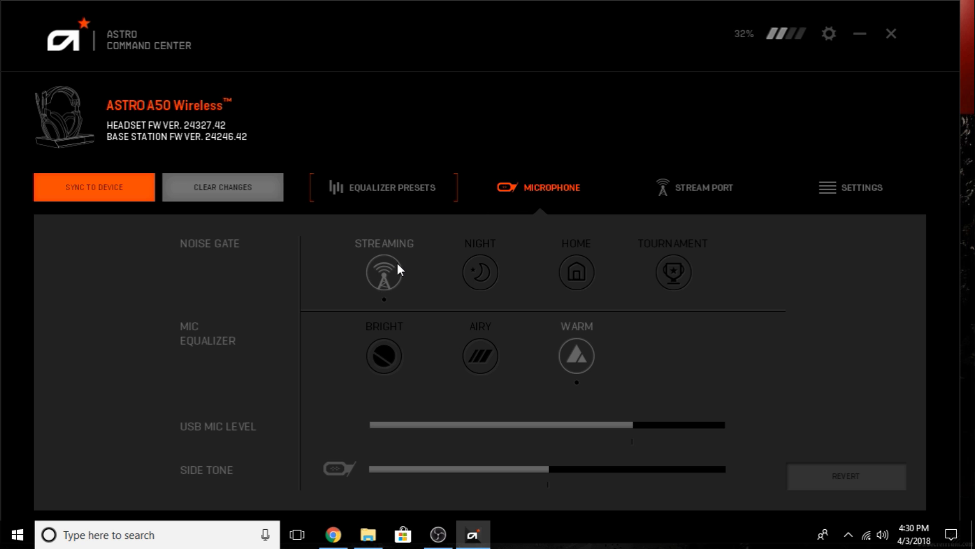
click(383, 356)
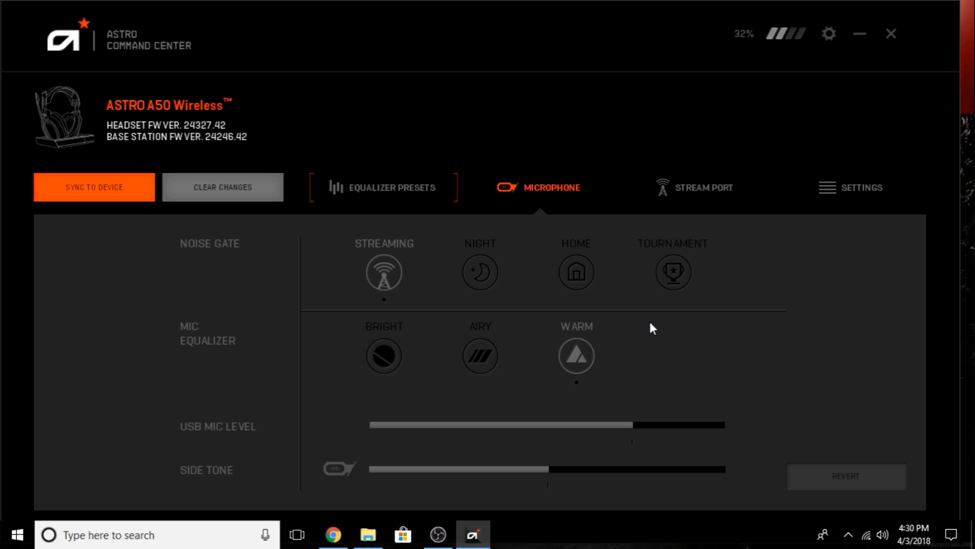
mouse_move(649, 468)
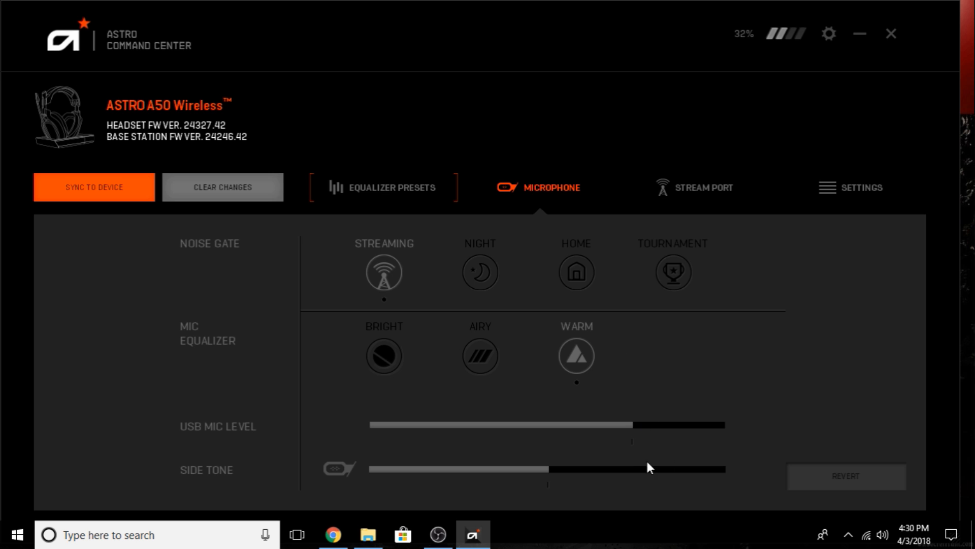
mouse_move(730, 215)
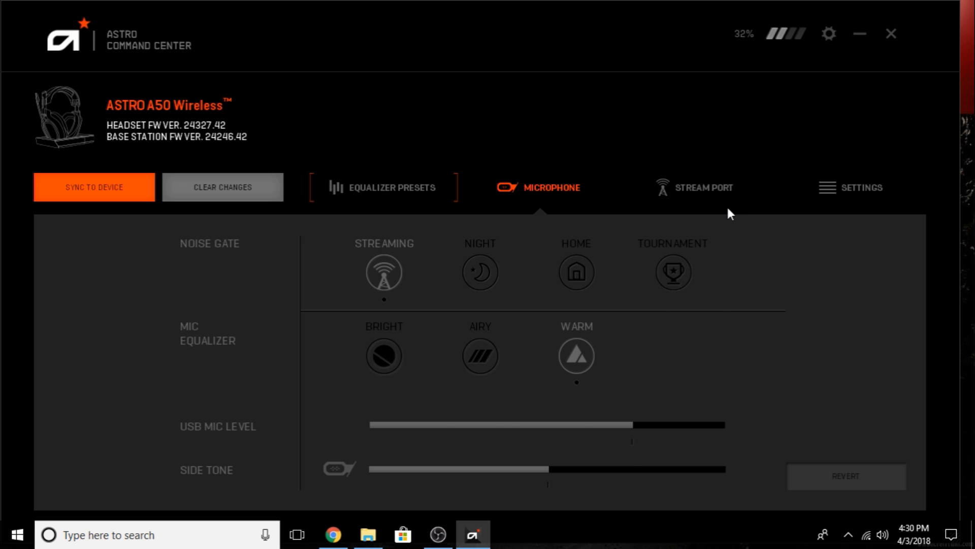
- Review the Stream Port mix sliders for Game, Chat Audio, Microphone and AUX
click(702, 187)
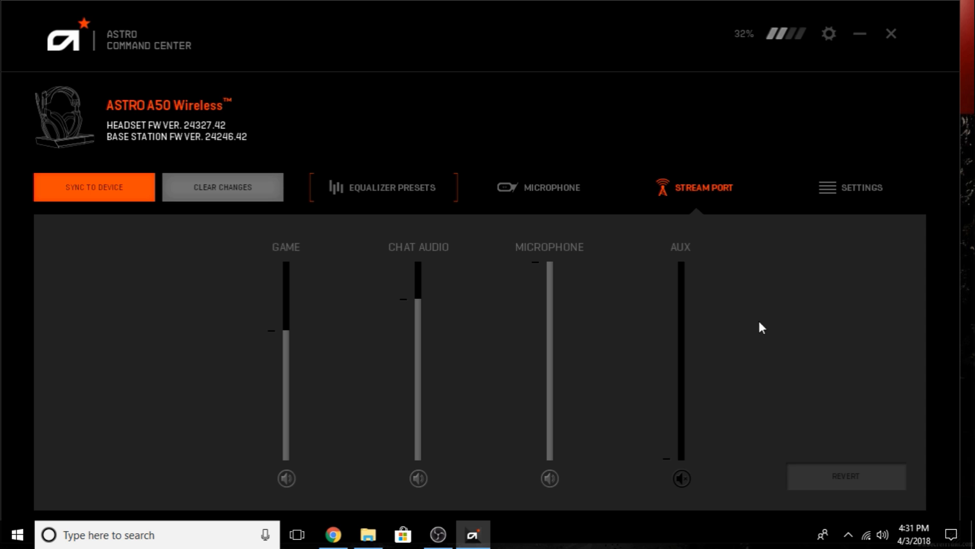
mouse_move(677, 287)
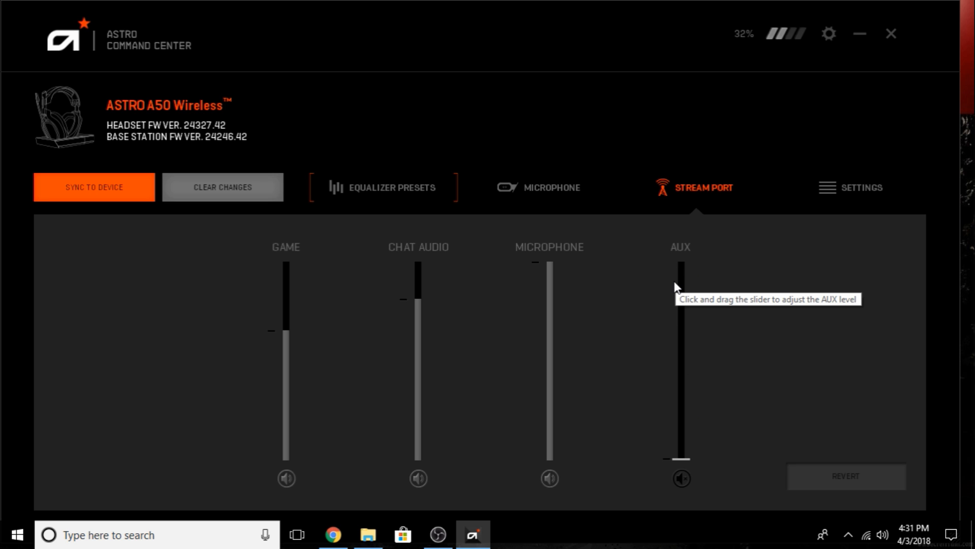
mouse_move(684, 282)
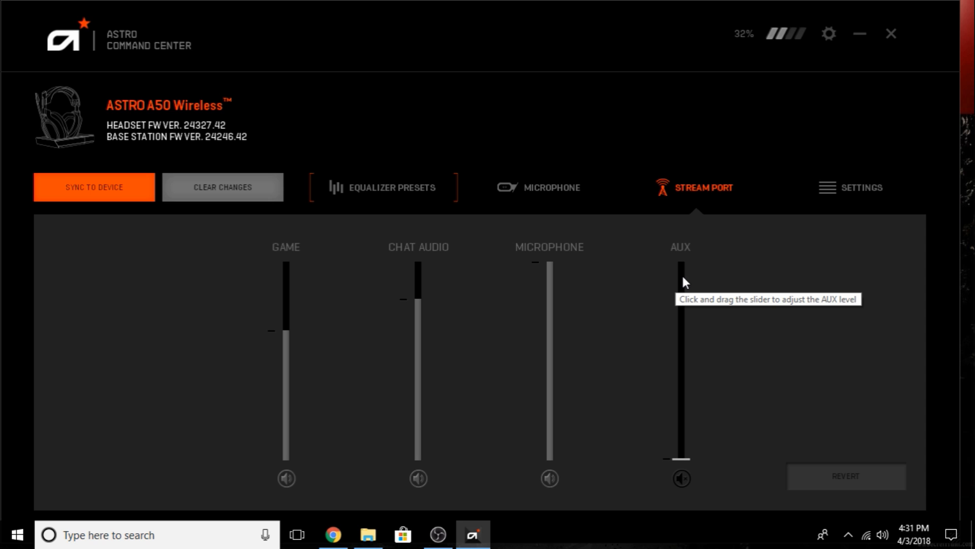
mouse_move(684, 282)
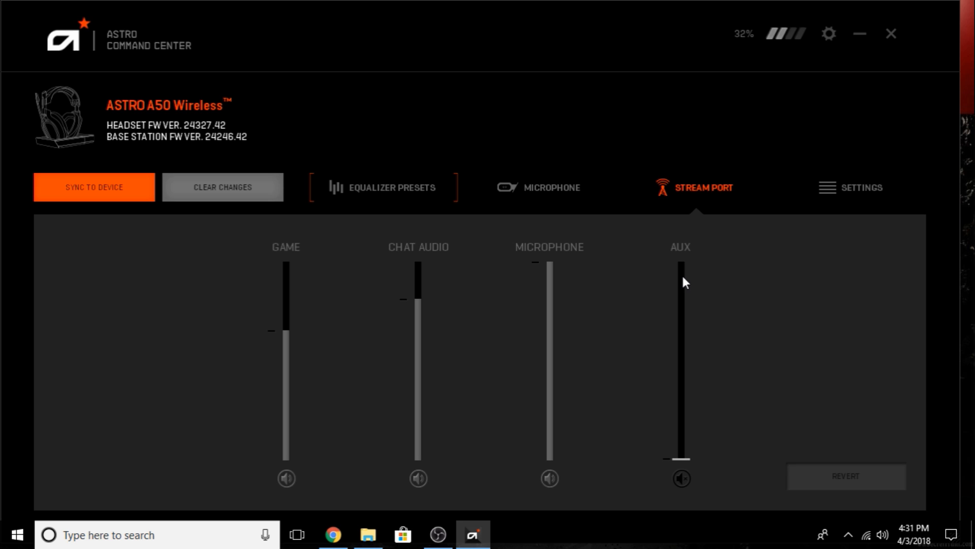
mouse_move(826, 190)
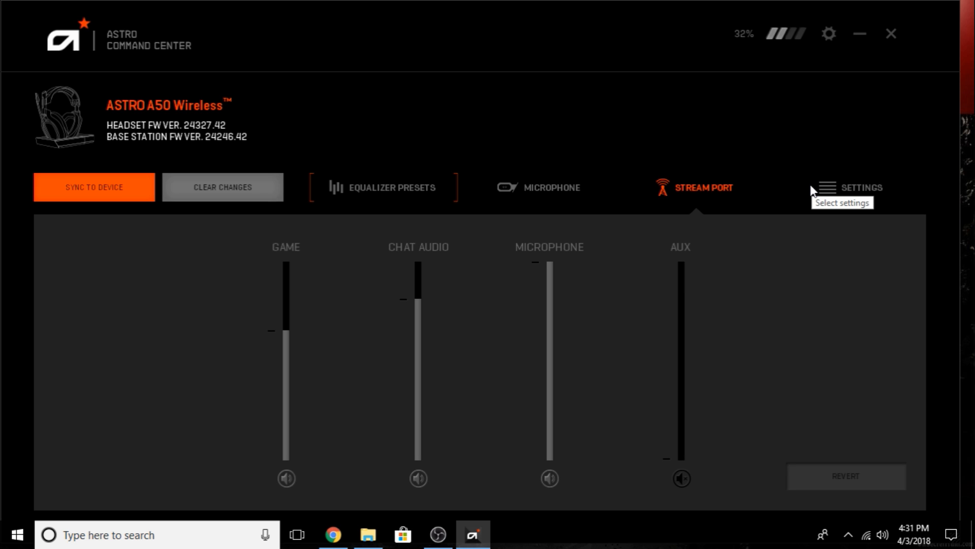
mouse_move(841, 186)
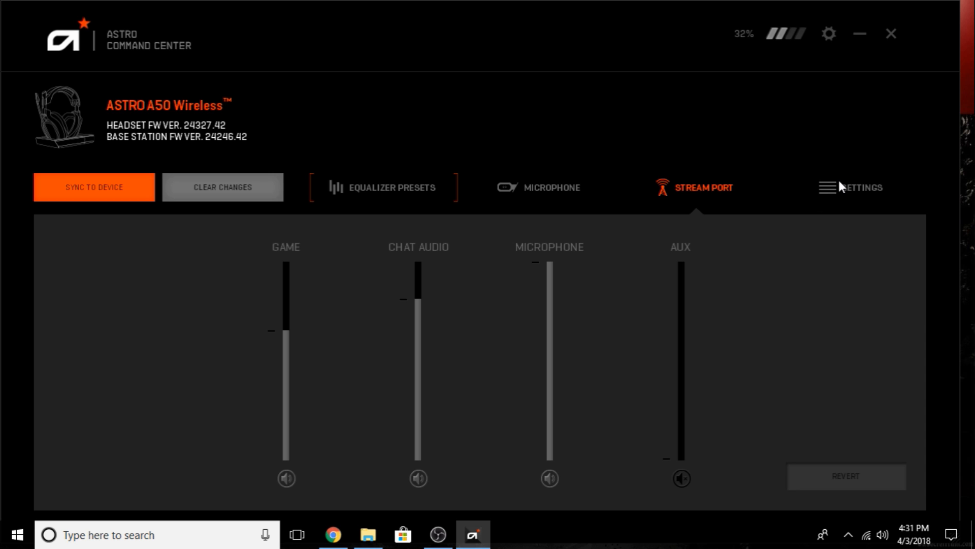
- Review Settings for Default Balance, Alert Volume and Base Station Brightness
click(864, 187)
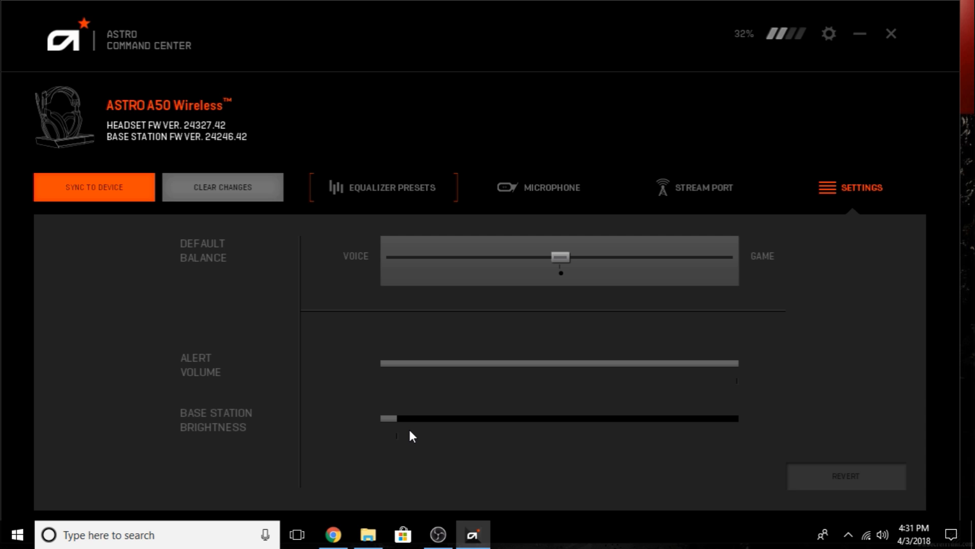
mouse_move(598, 365)
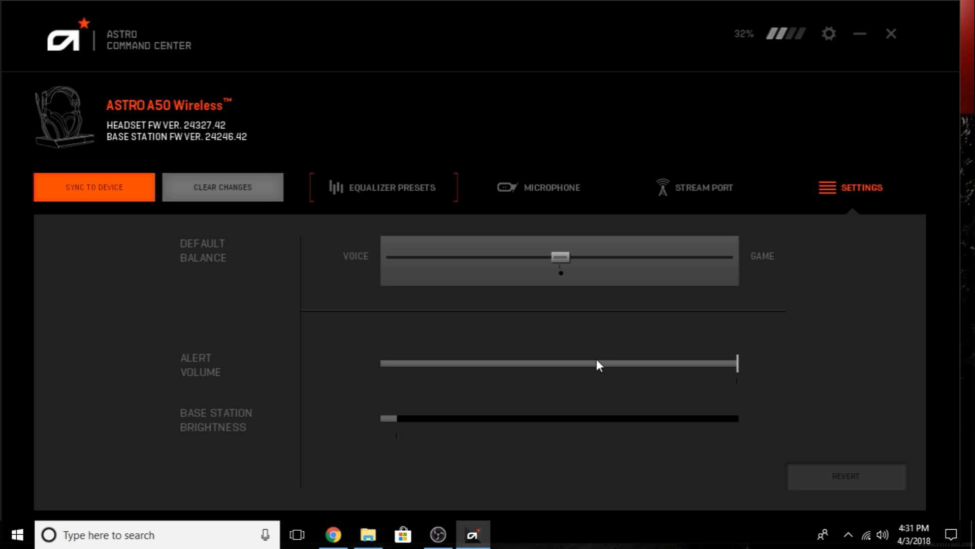
- Return to Equalizer Presets and sync pending changes to the A50 Wireless headset
click(382, 187)
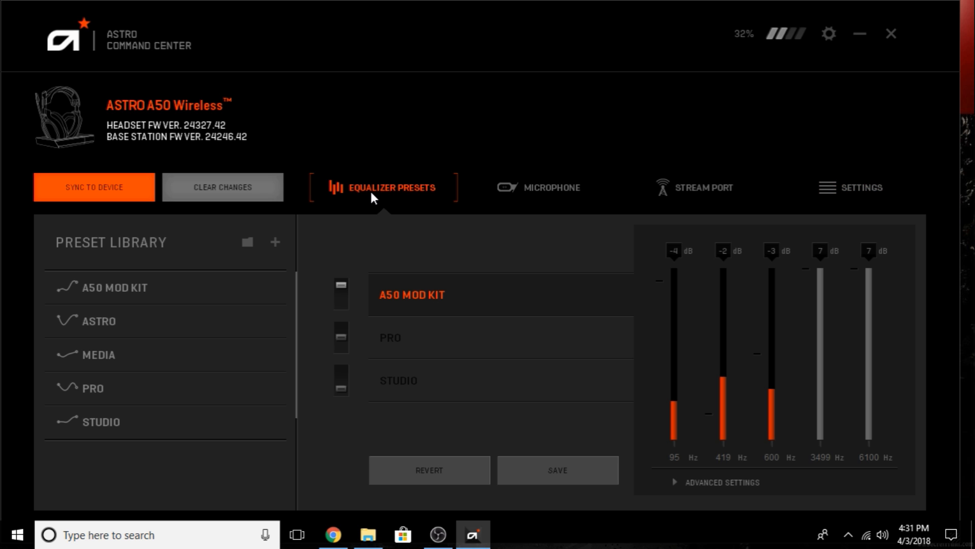
mouse_move(84, 196)
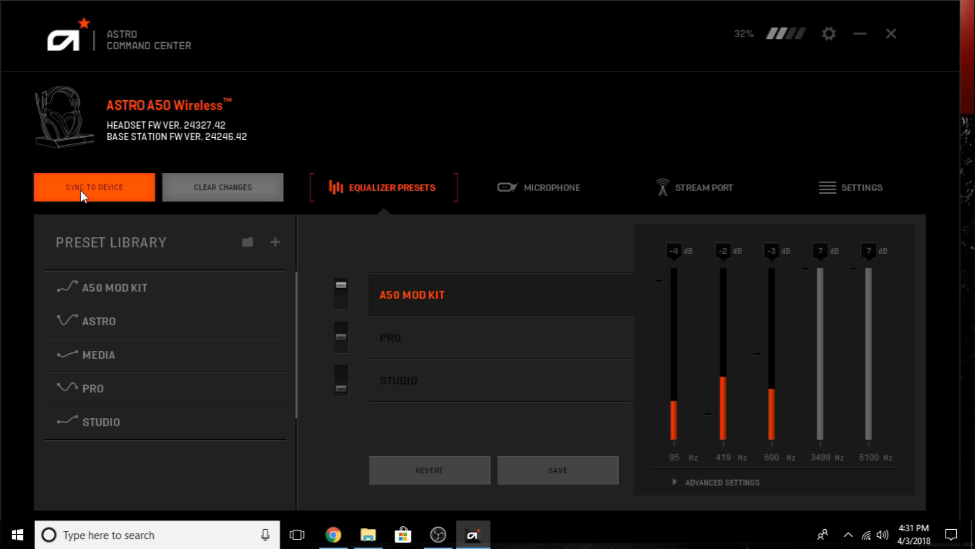
click(93, 187)
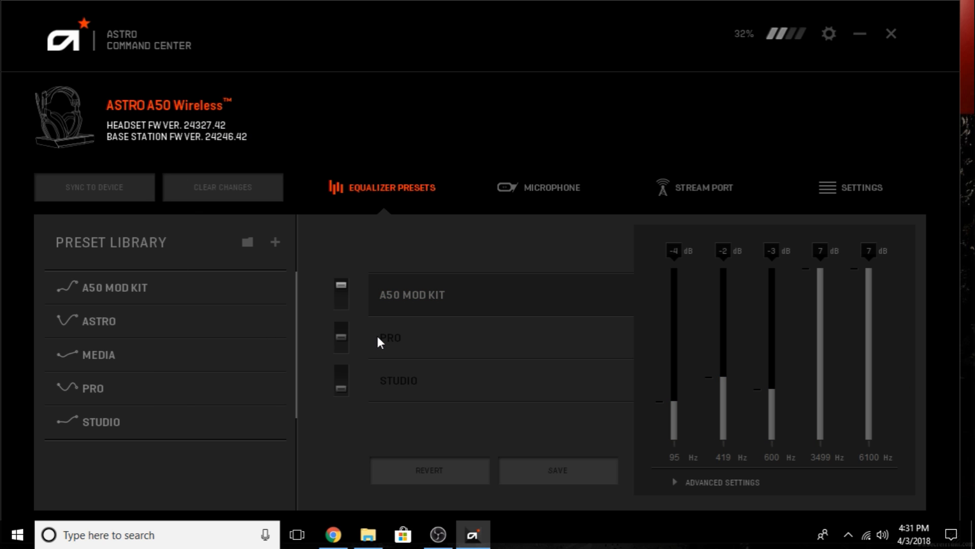
mouse_move(387, 337)
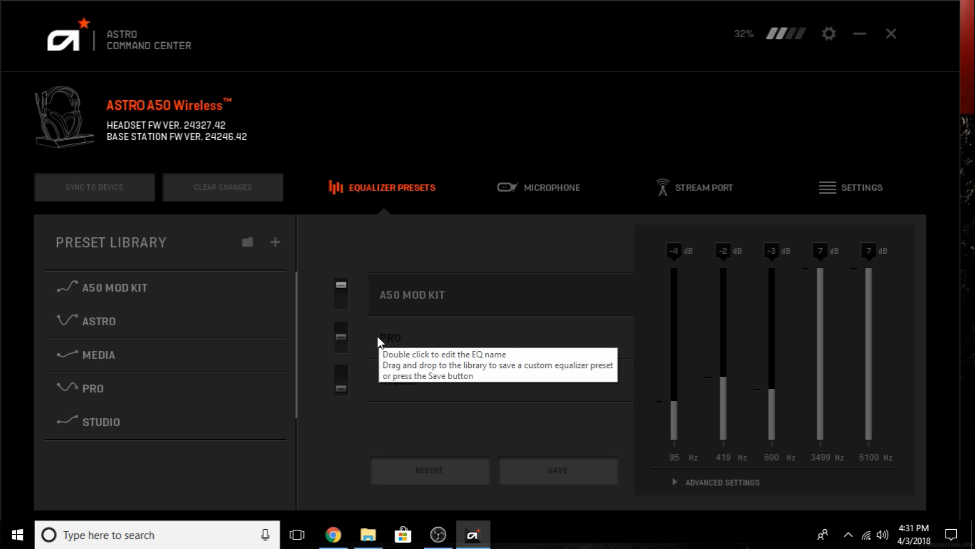